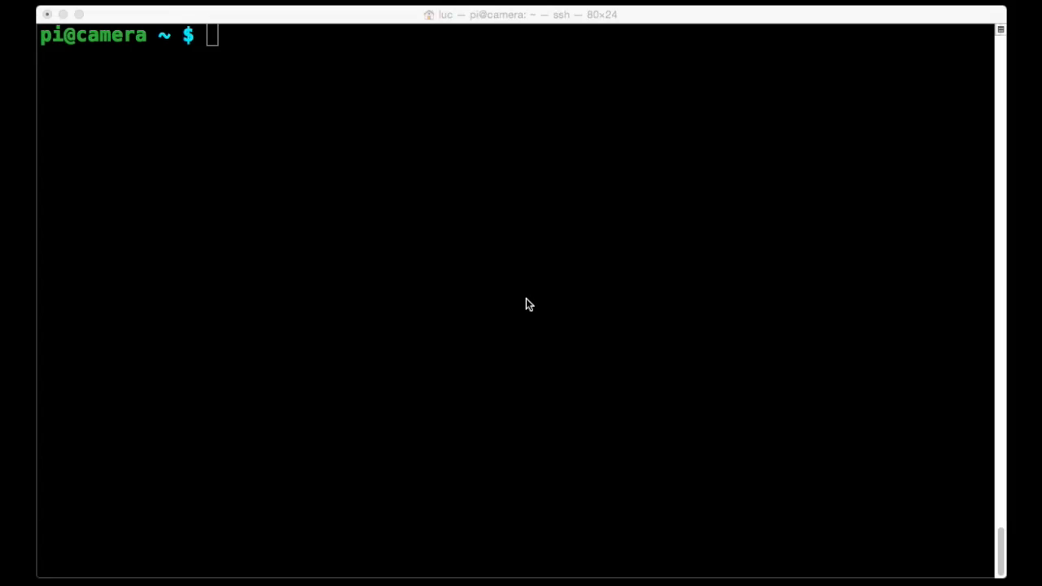
mouse_move(487, 245)
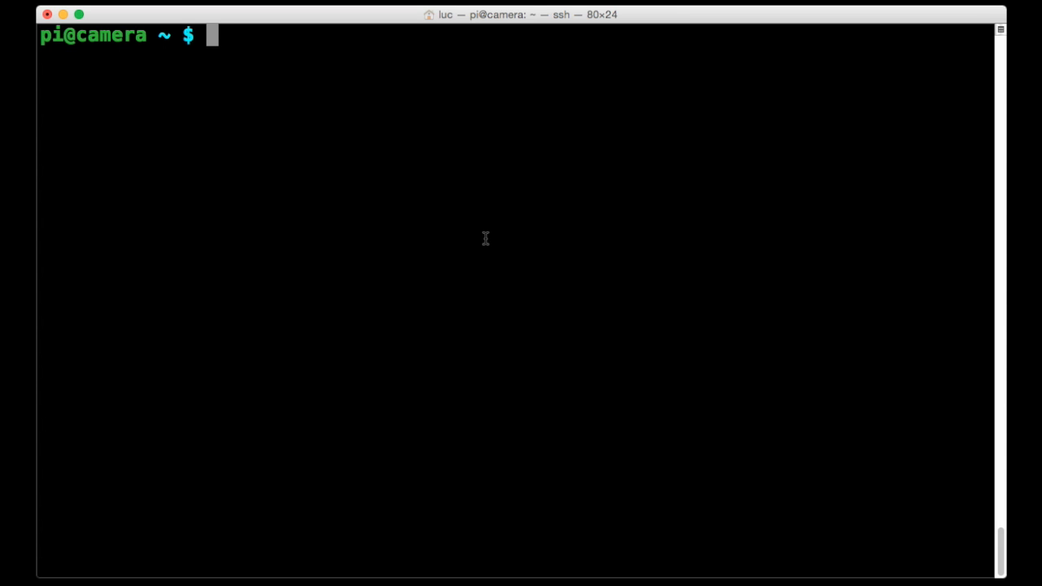
- Change into the off-button folder and list log.txt and wait-for-power-off-button.sh
type("cd o")
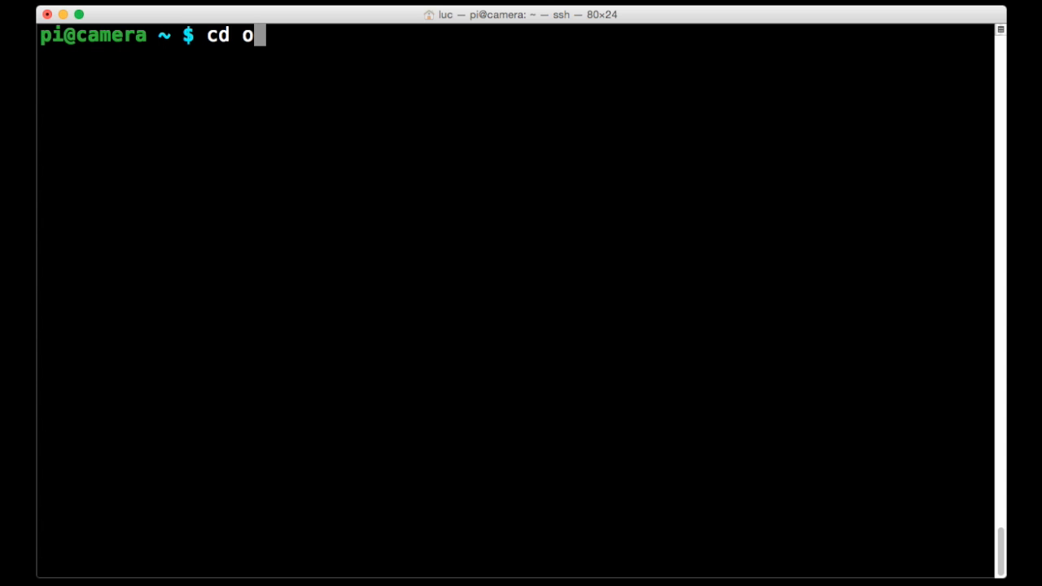
type("ff-button")
type("l")
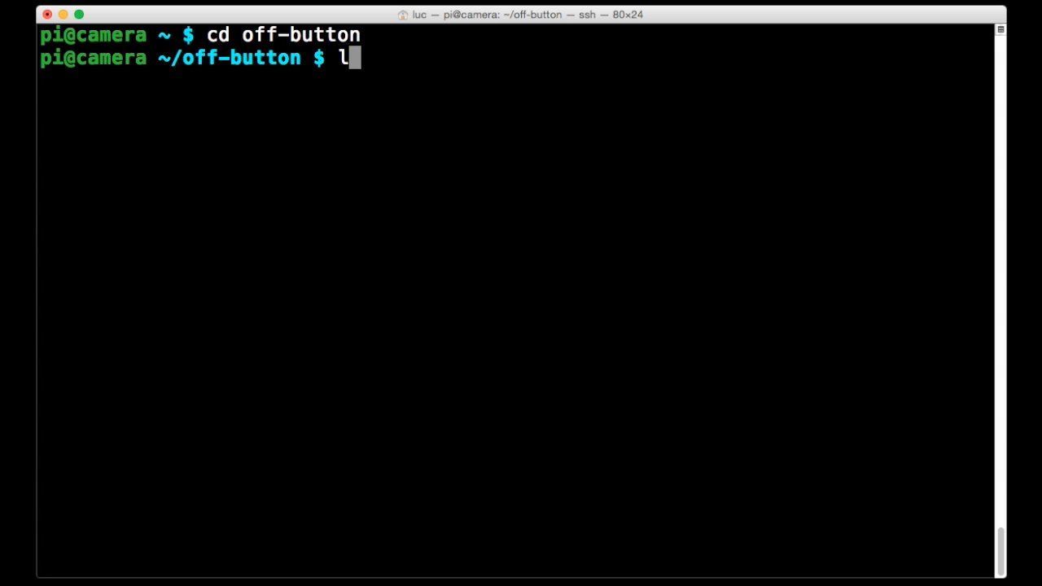
key("Return")
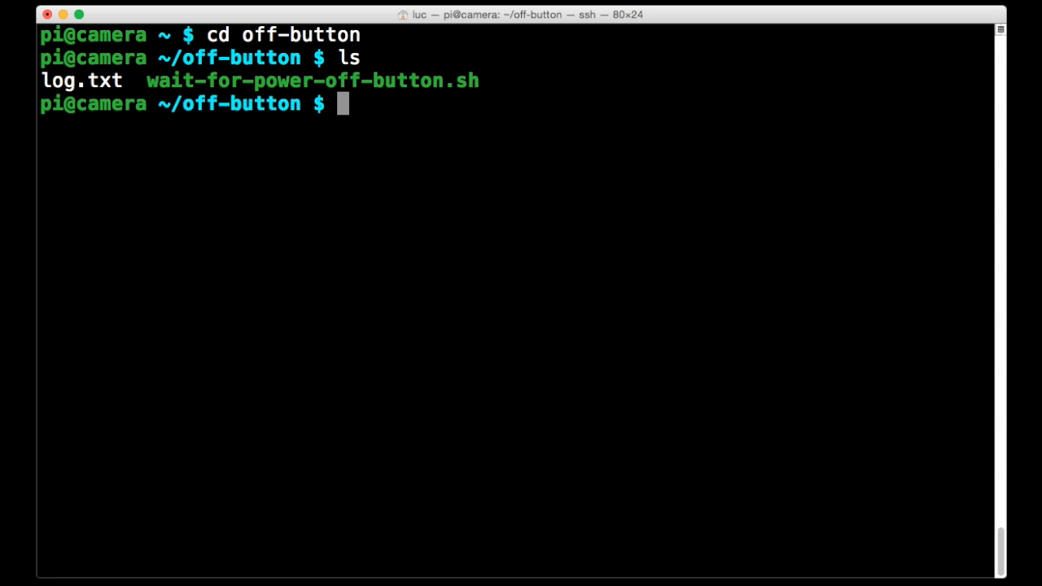
type("vim")
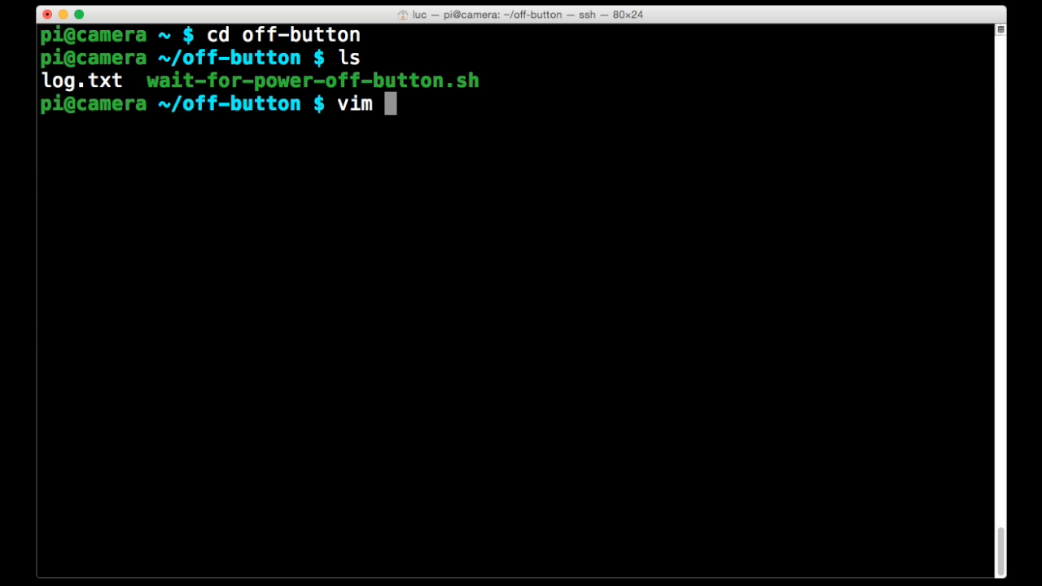
- Load wait-for-power-off-button.sh in vim and read down through its header comments
type("wait-for-power-off-button.sh")
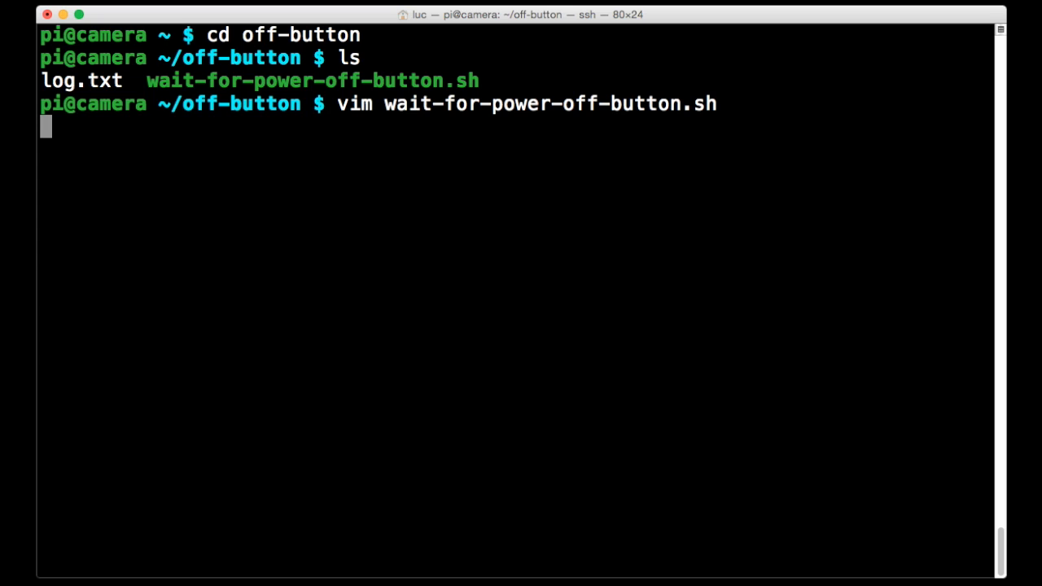
key("Return")
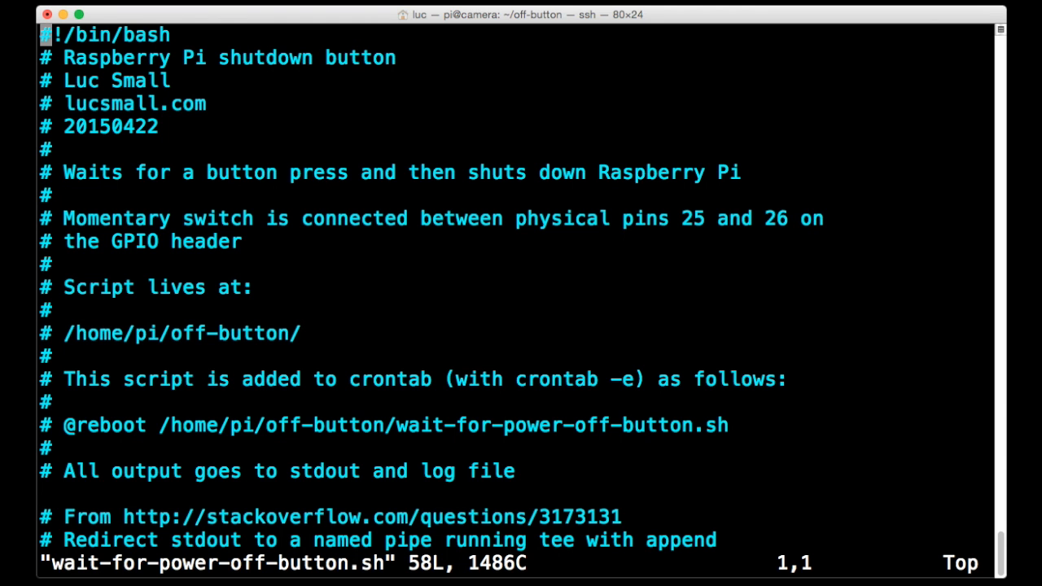
key("j")
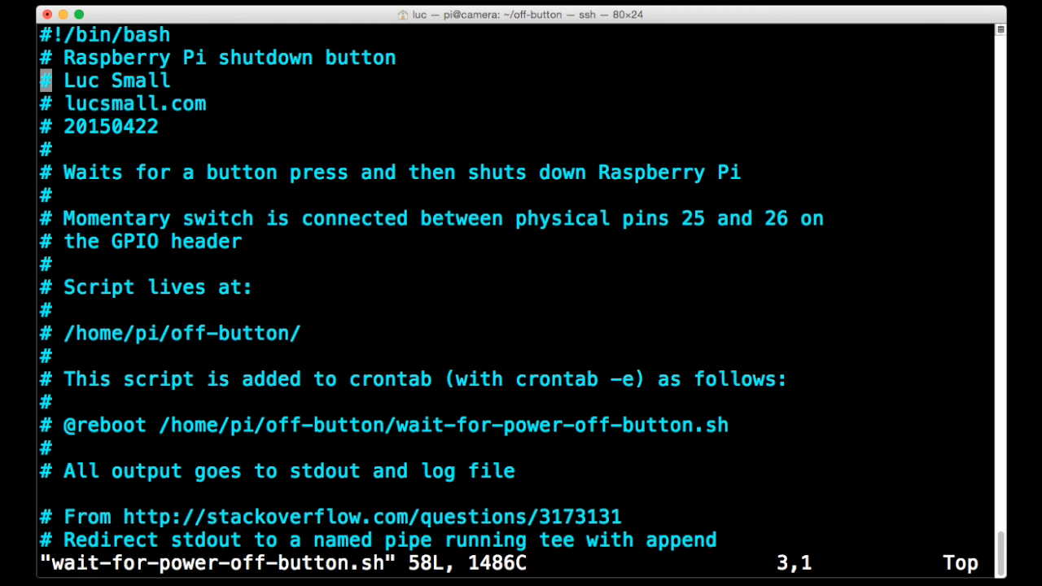
scroll("down", 3)
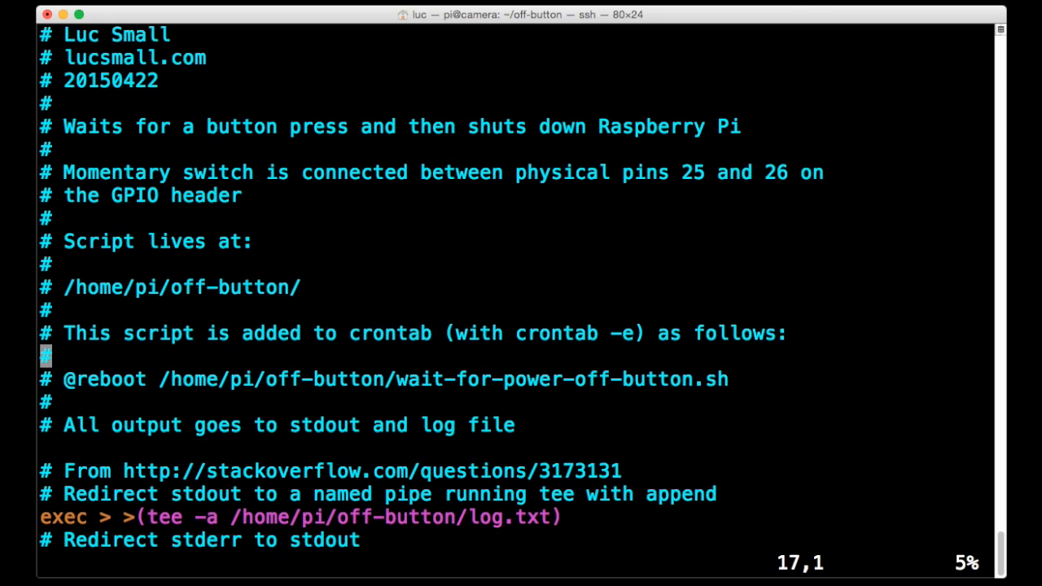
scroll("down", 3)
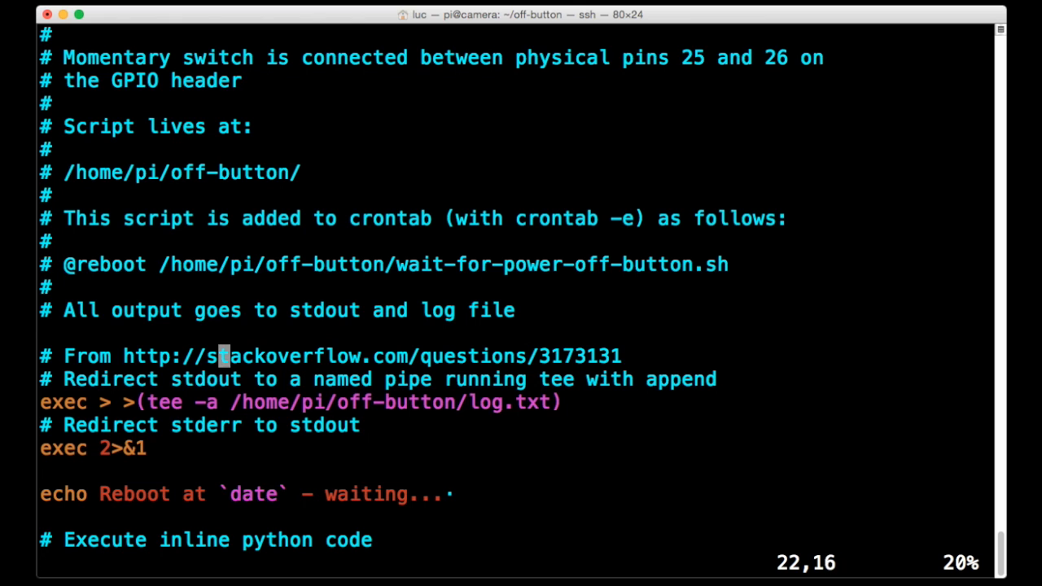
scroll("down", 3)
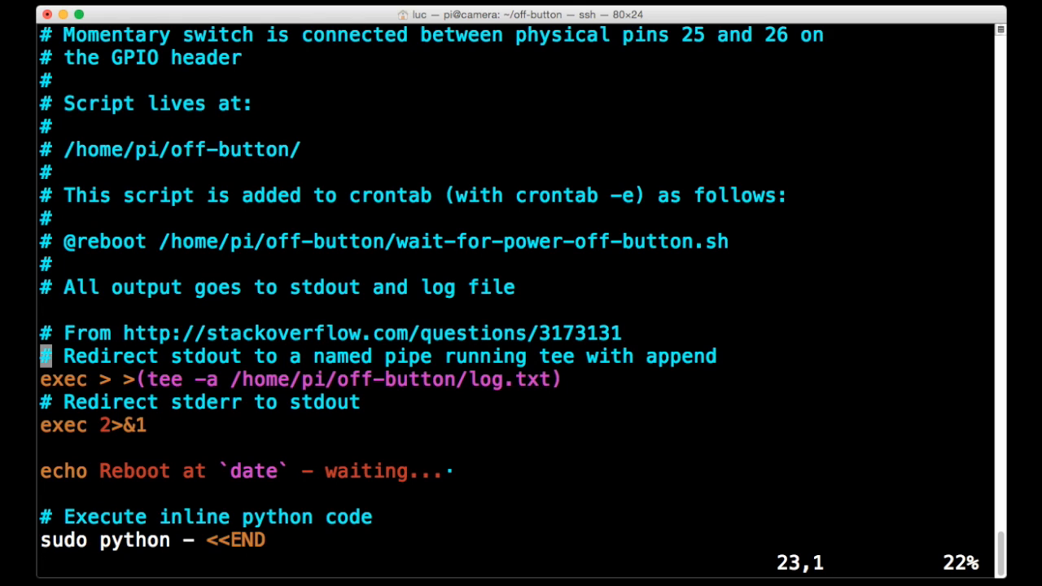
scroll("down", 3)
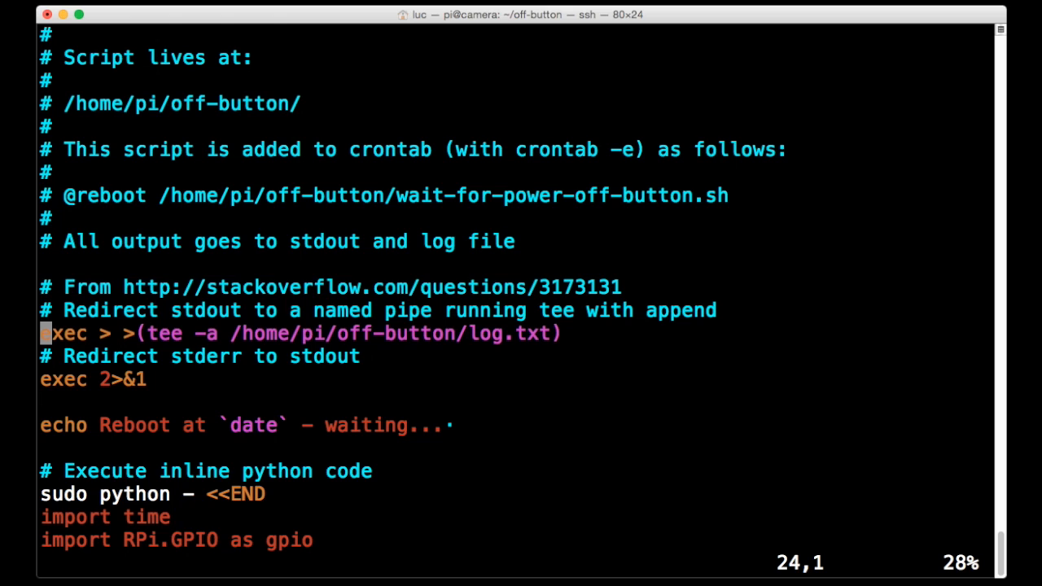
- Step along the exec output-logging redirect line toward the inline Python GPIO setup
key("j")
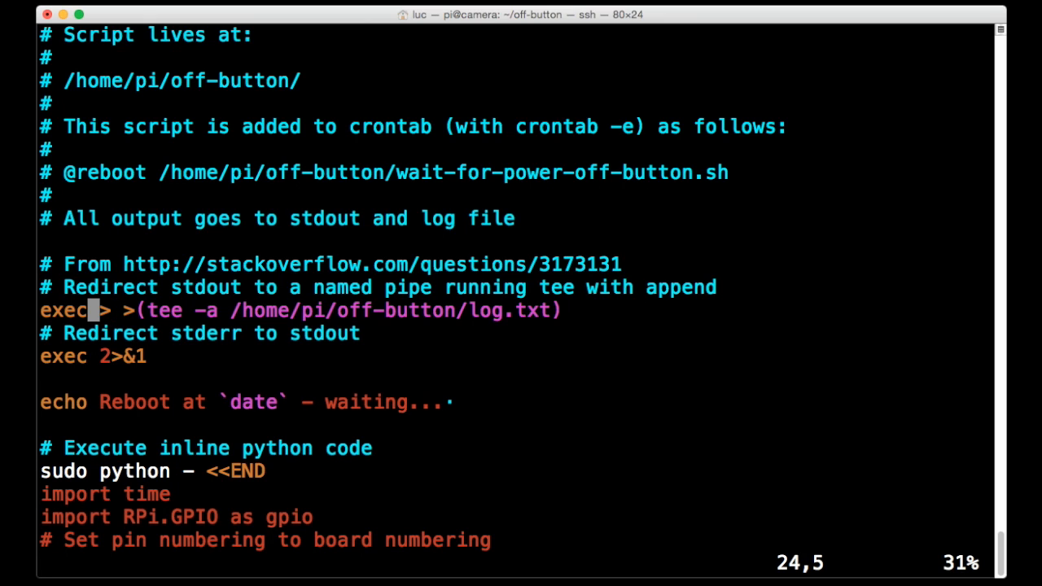
key("Right")
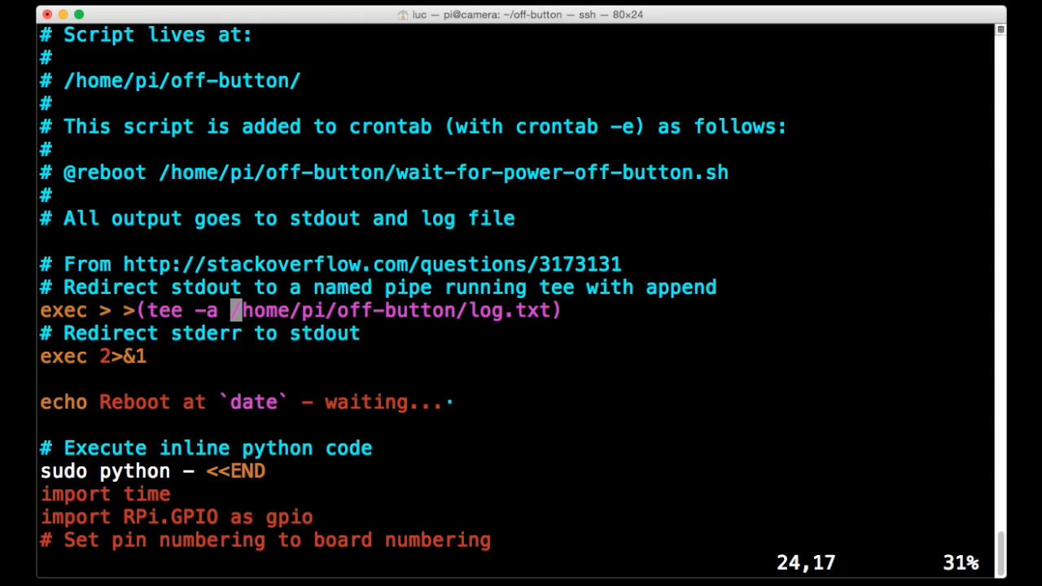
scroll("down", 3)
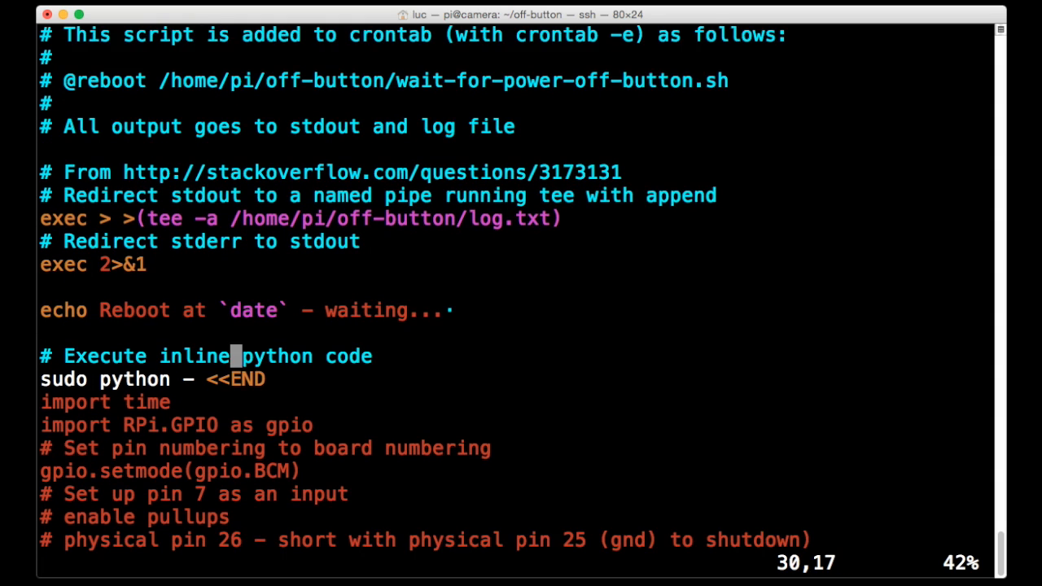
- Read through the Python GPIO setup code in the script
scroll("down", 3)
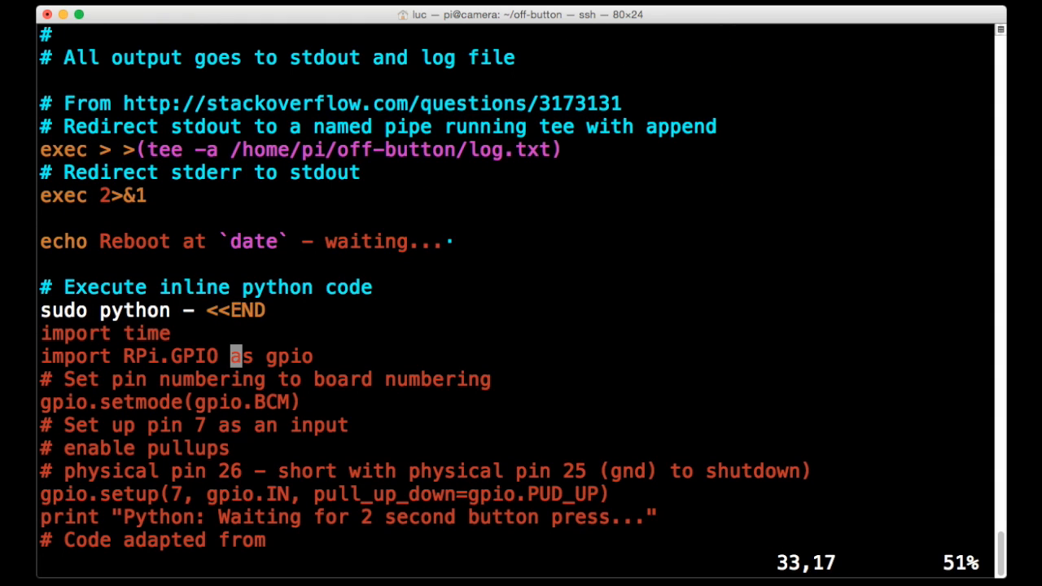
scroll("down", 3)
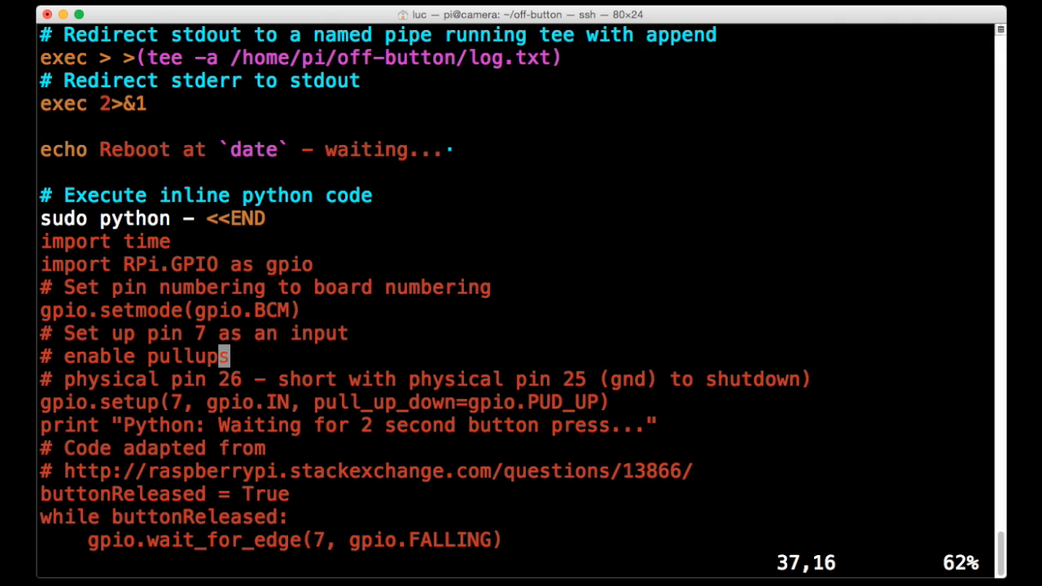
mouse_move(234, 332)
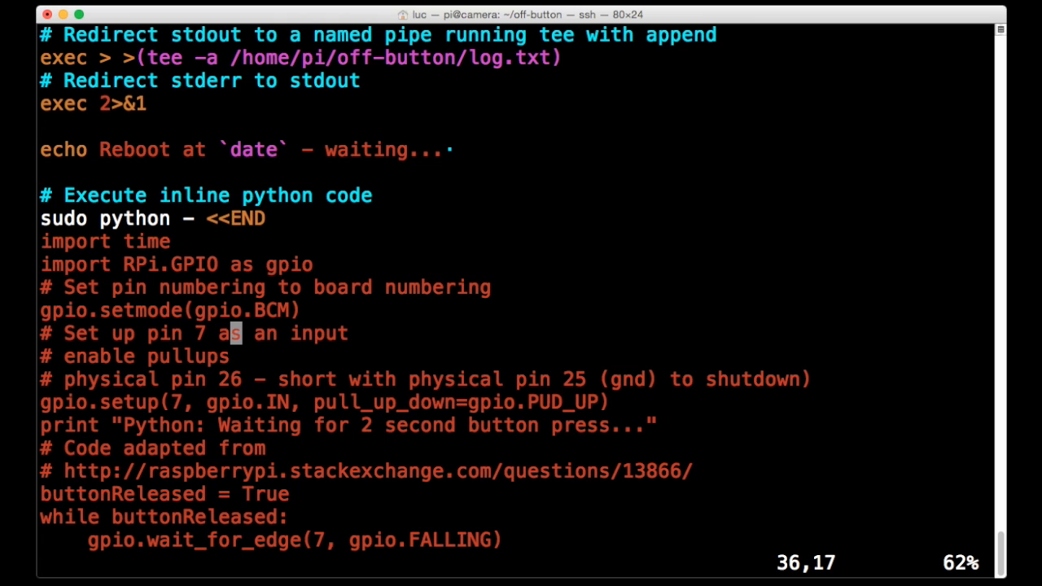
scroll("down", 3)
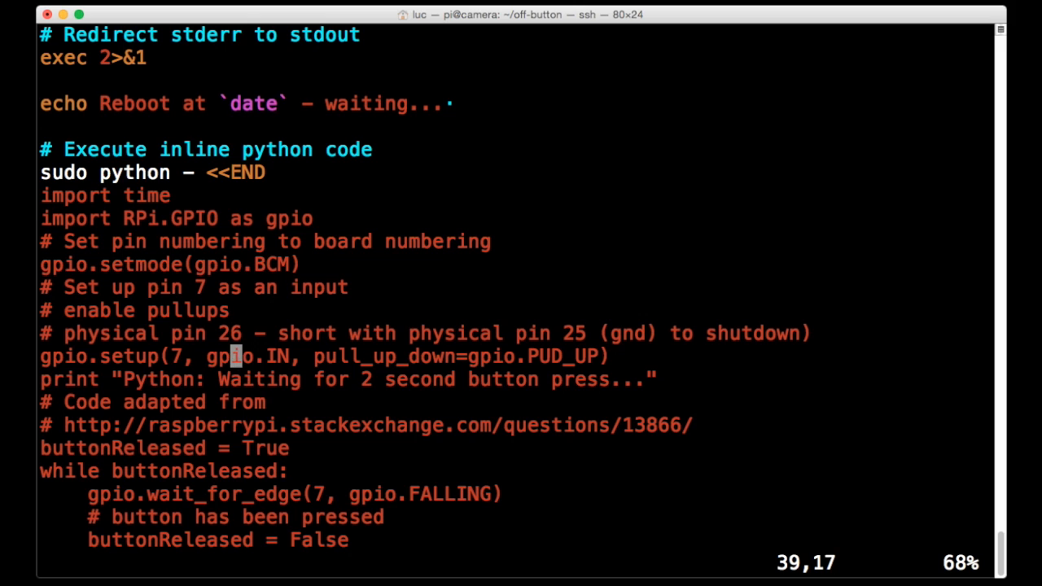
key("Left")
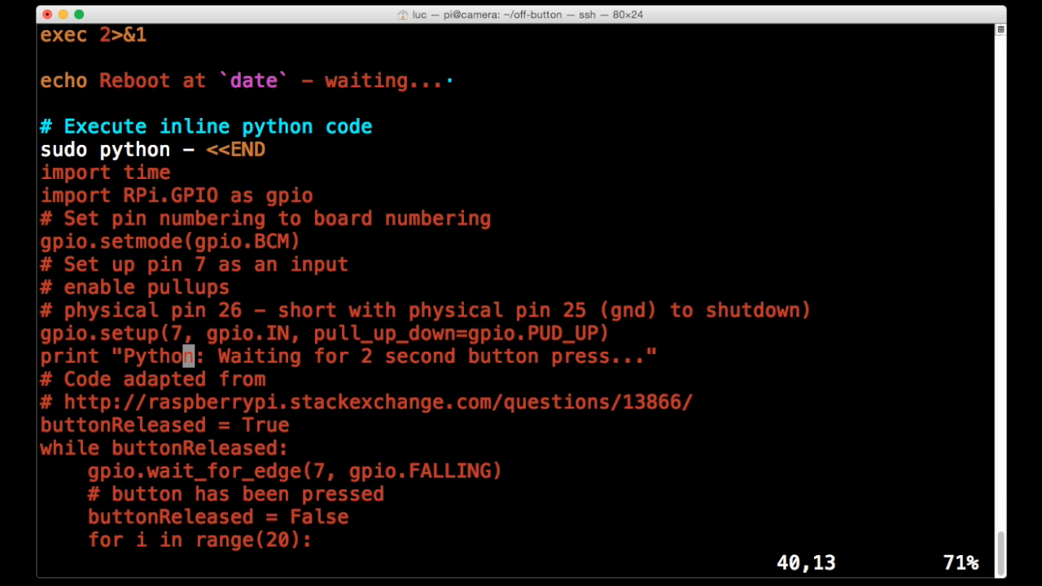
scroll("down", 3)
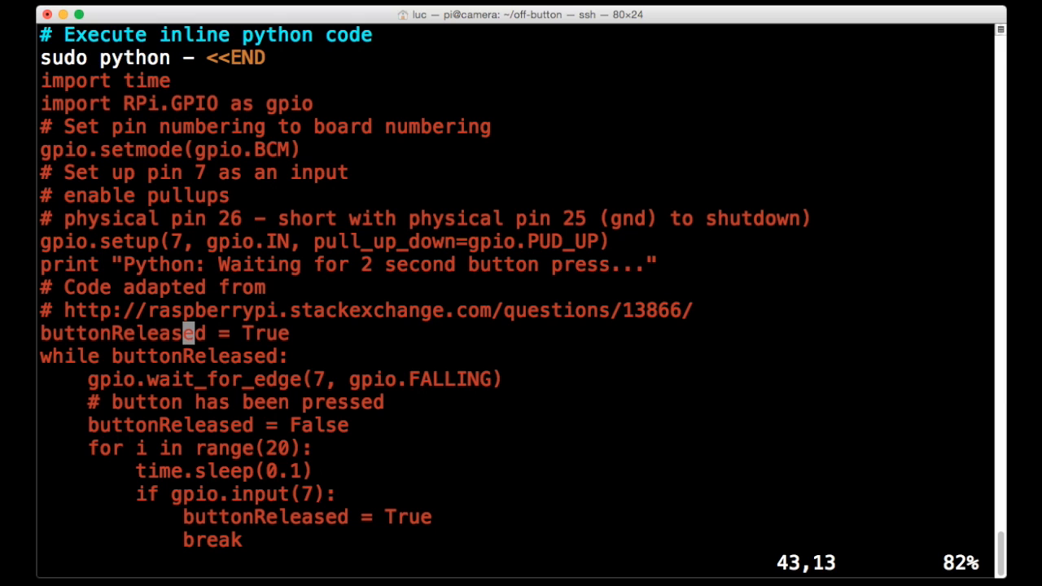
- Read the button loop down to the final sudo halt line, then quit vim to the shell
scroll("down", 3)
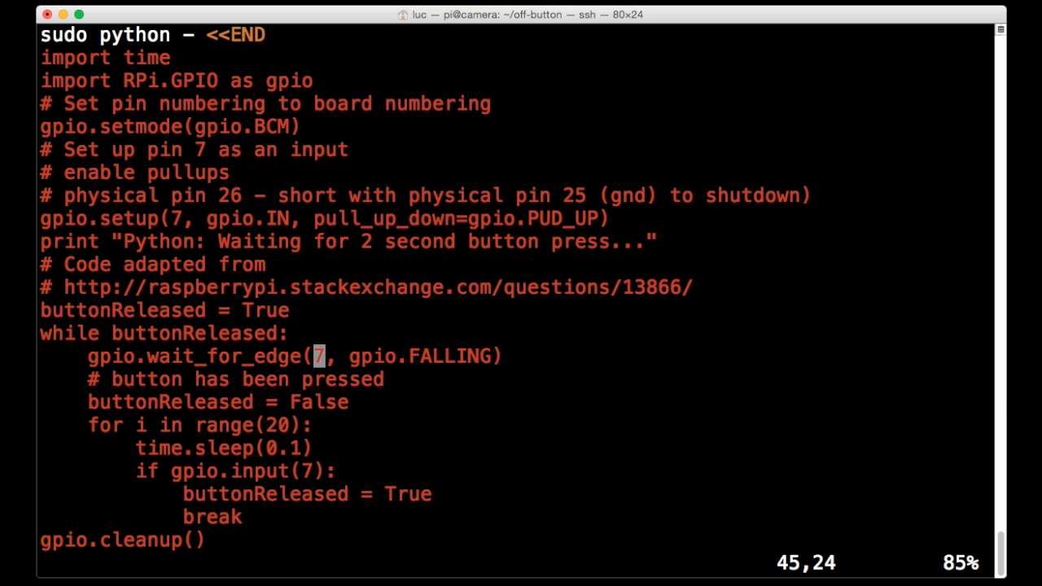
scroll("down", 3)
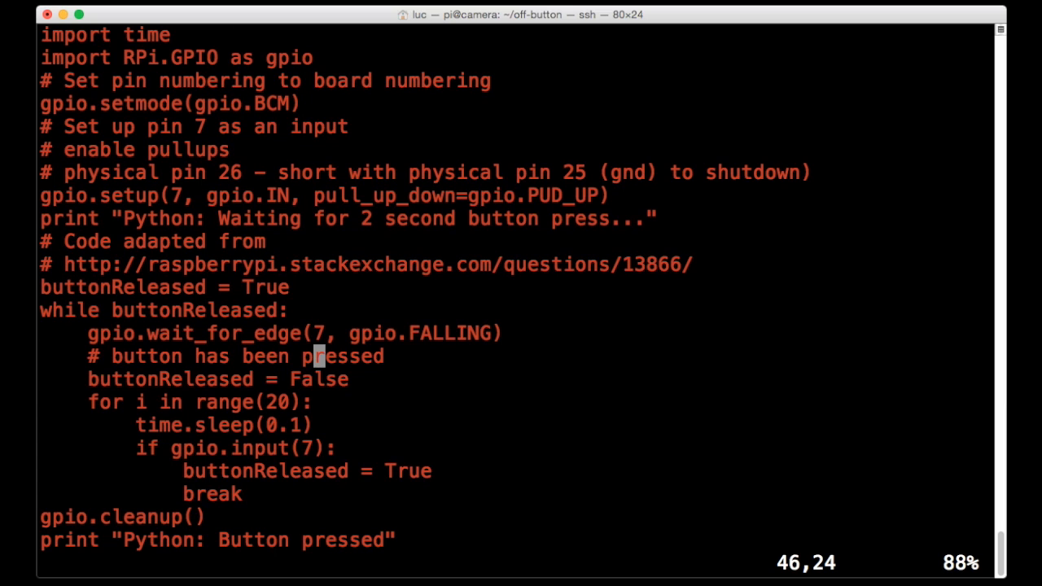
scroll("down", 3)
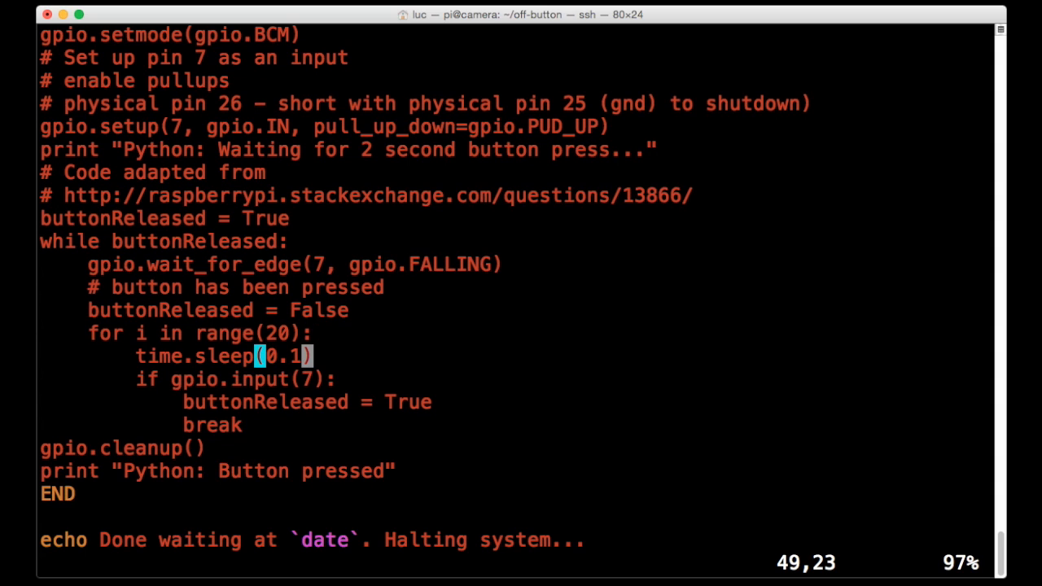
scroll("down", 3)
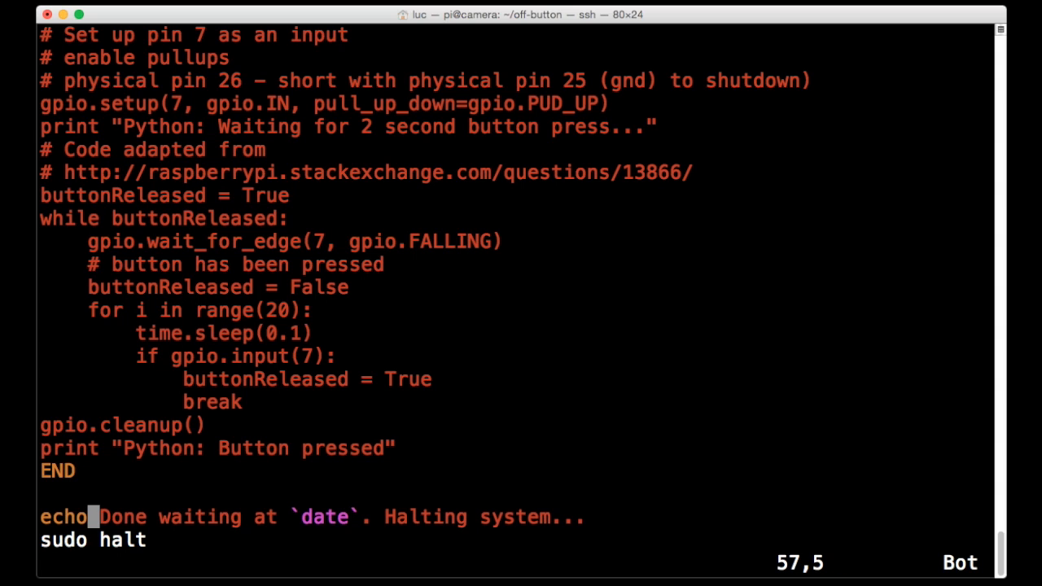
key("Down")
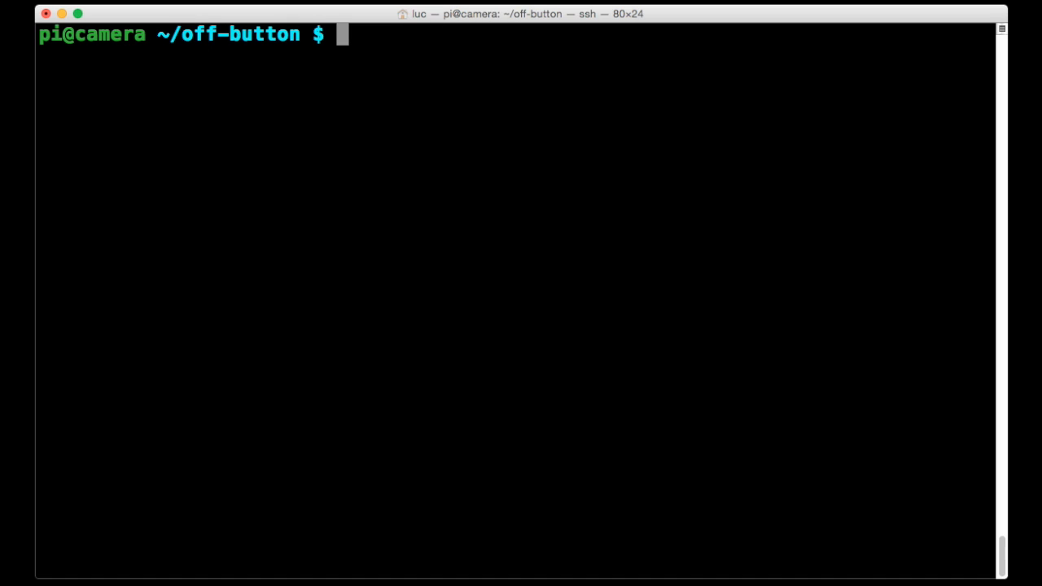
- Run chmod u+x wait-for-power-off-button.sh to make the script executable
type("c")
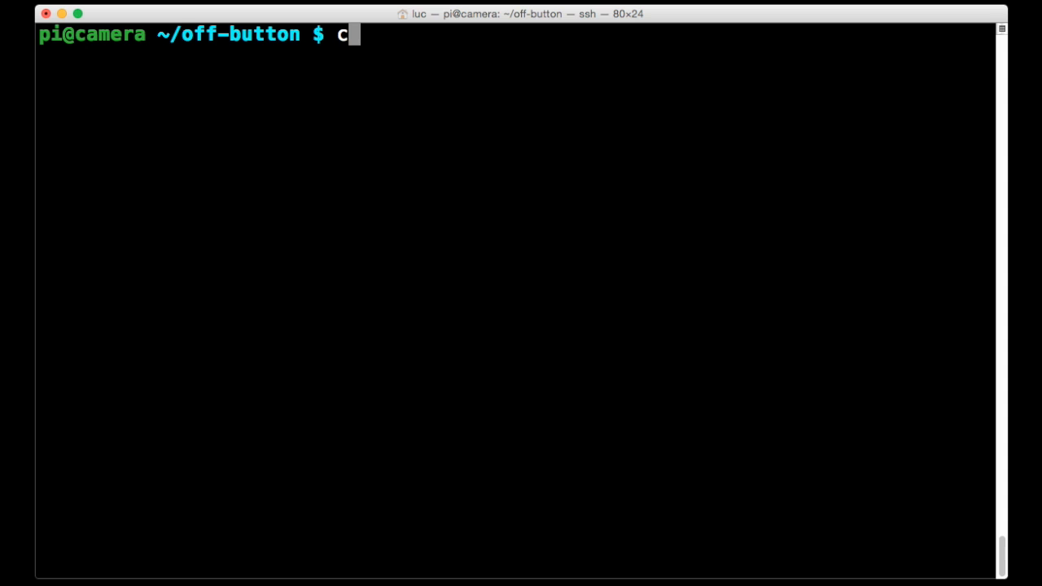
type("hmod u")
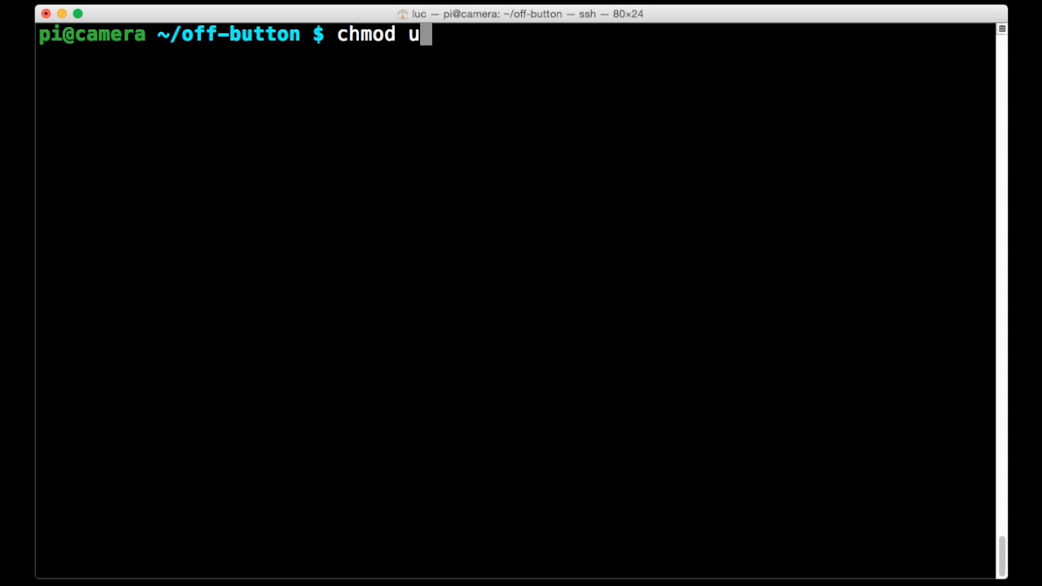
type("+x wait-for-power-off-button.sh")
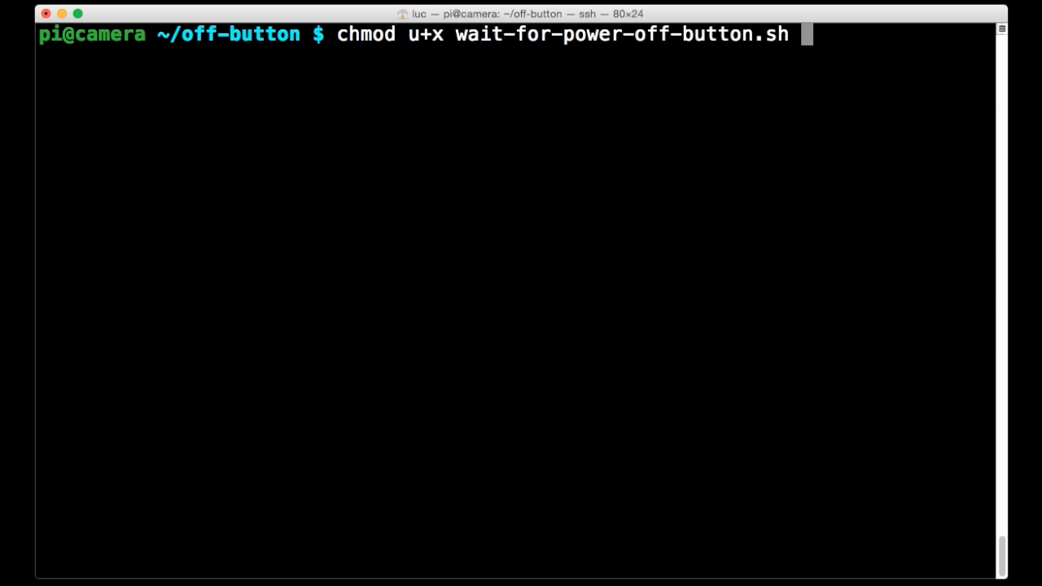
key("Return")
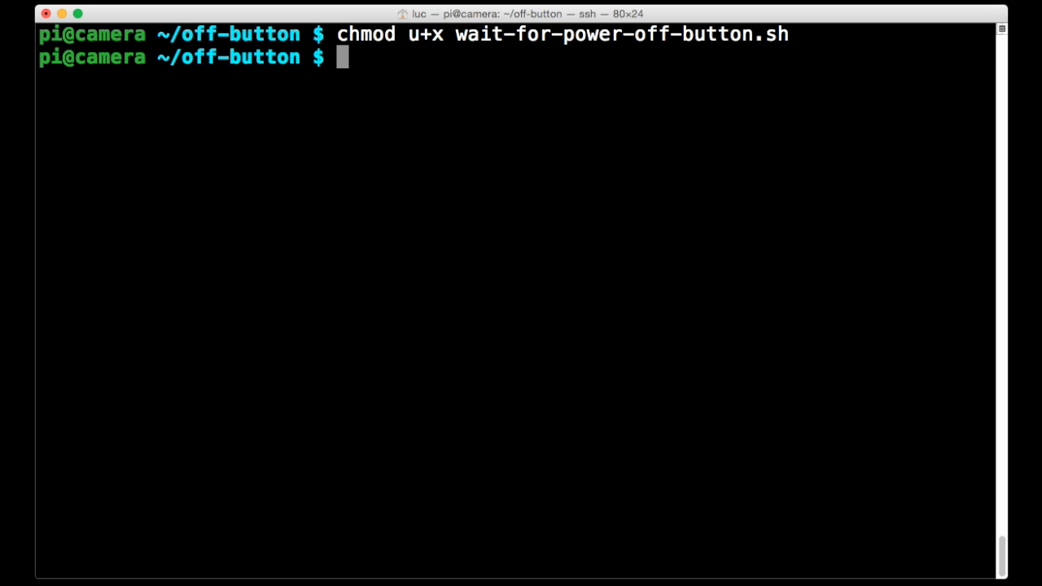
- Enter ./wait-for-power-off-button.sh at the prompt, then erase it without running
type("./wait-for-power-off-button.sh")
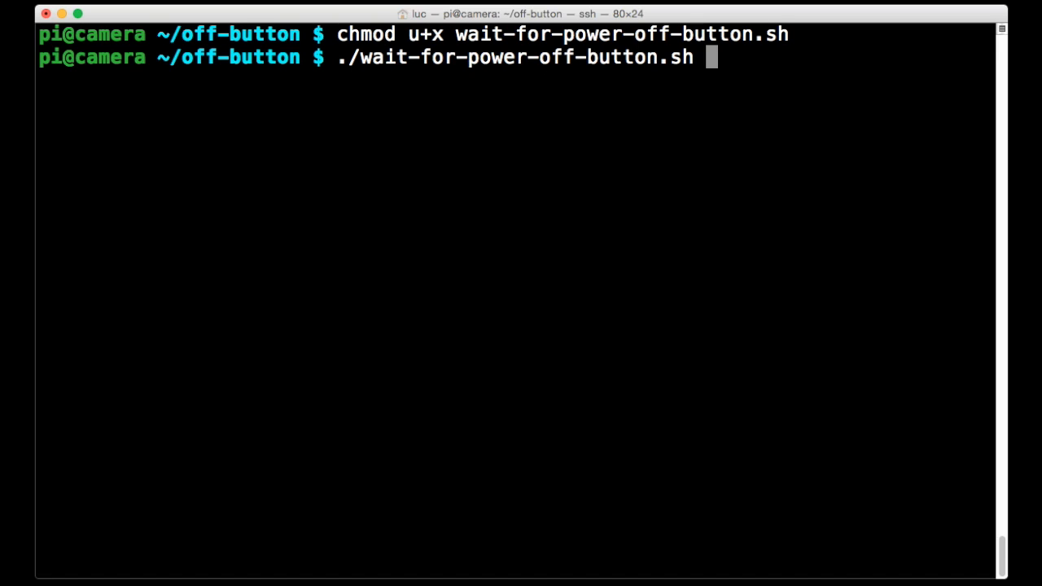
key("BackSpace")
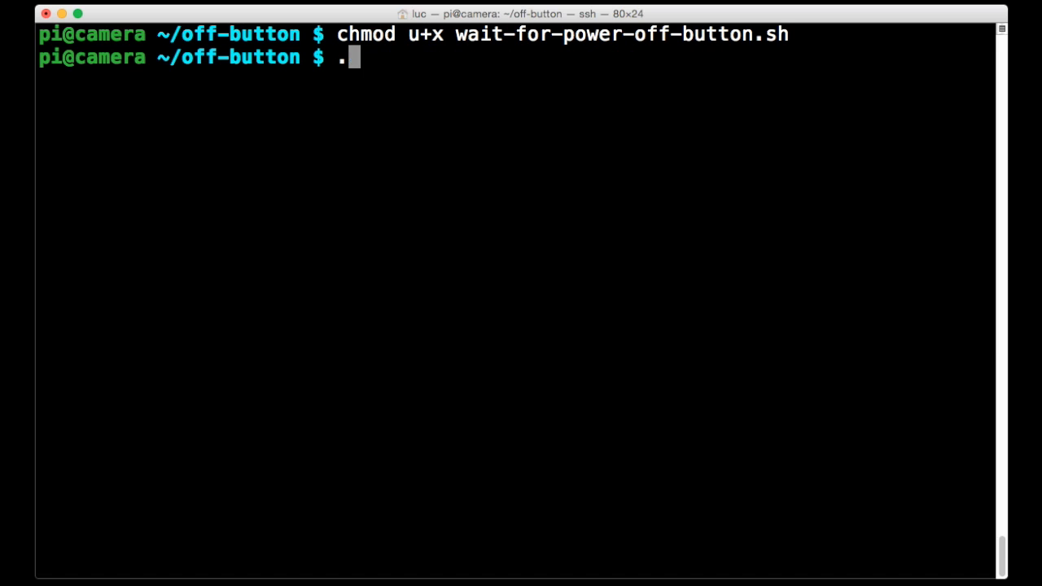
key("Backspace")
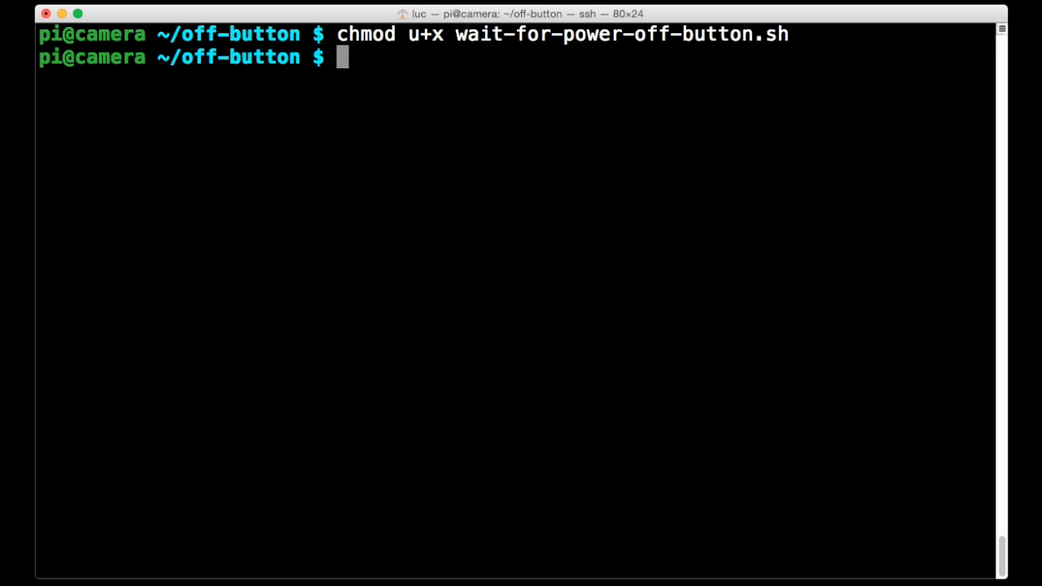
type("c")
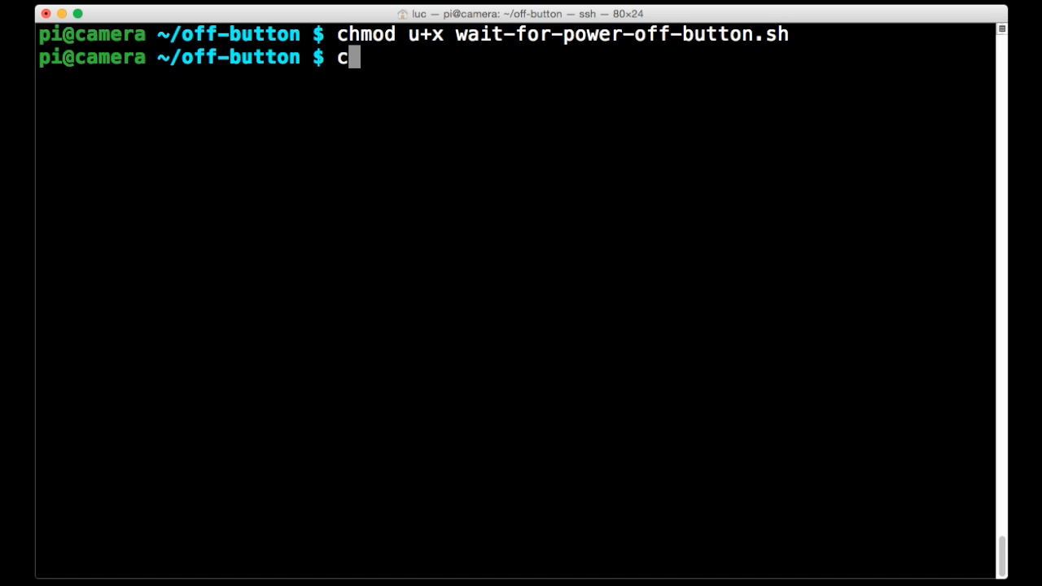
type("rontab -")
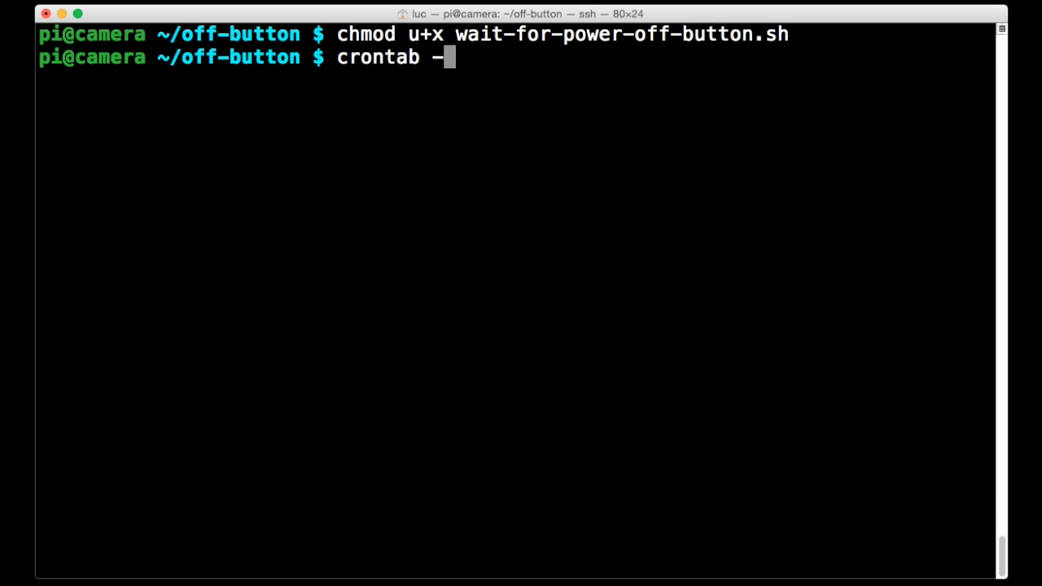
type("e")
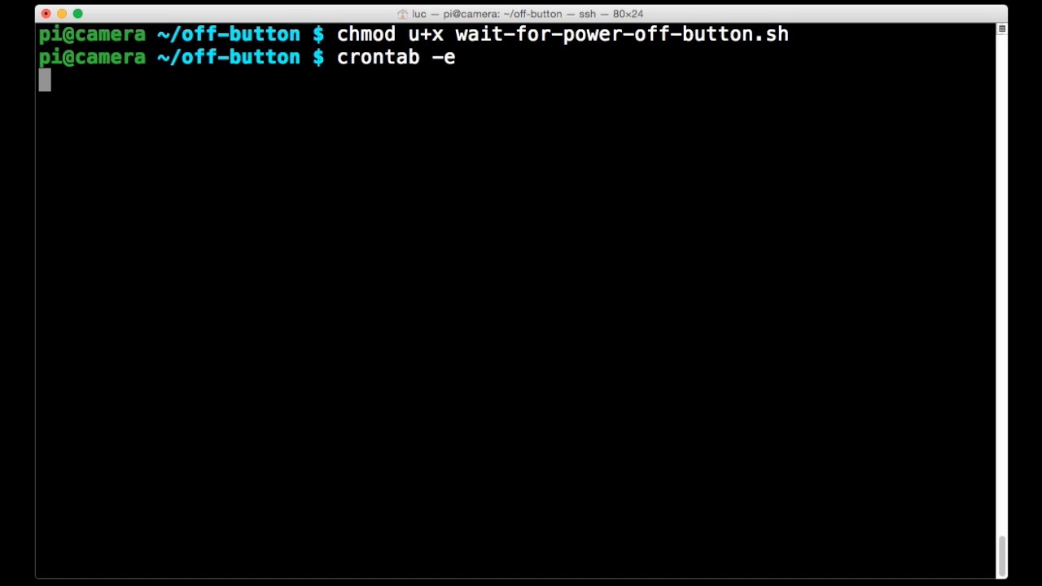
key("Return")
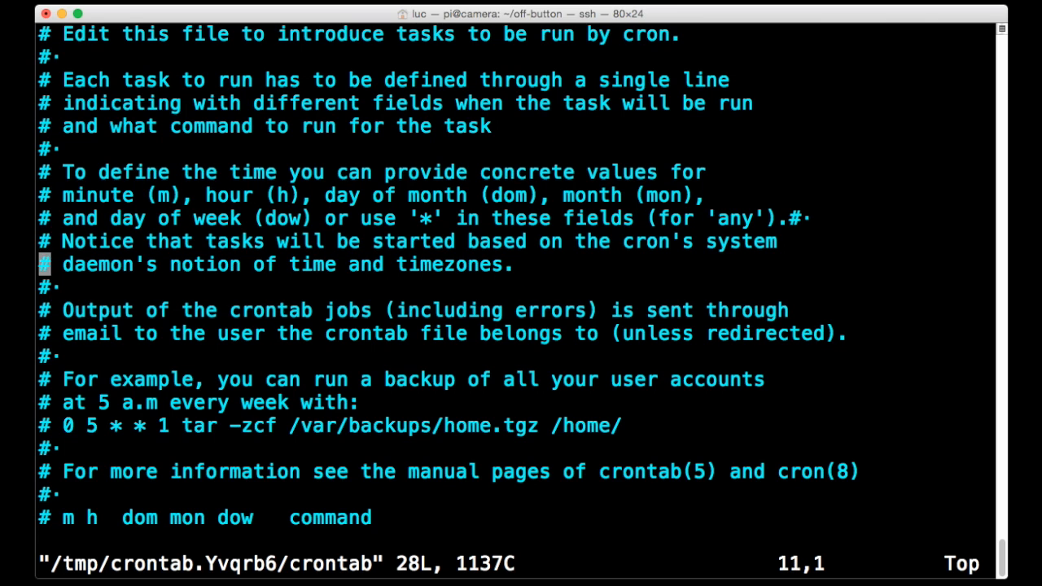
scroll("down", 3)
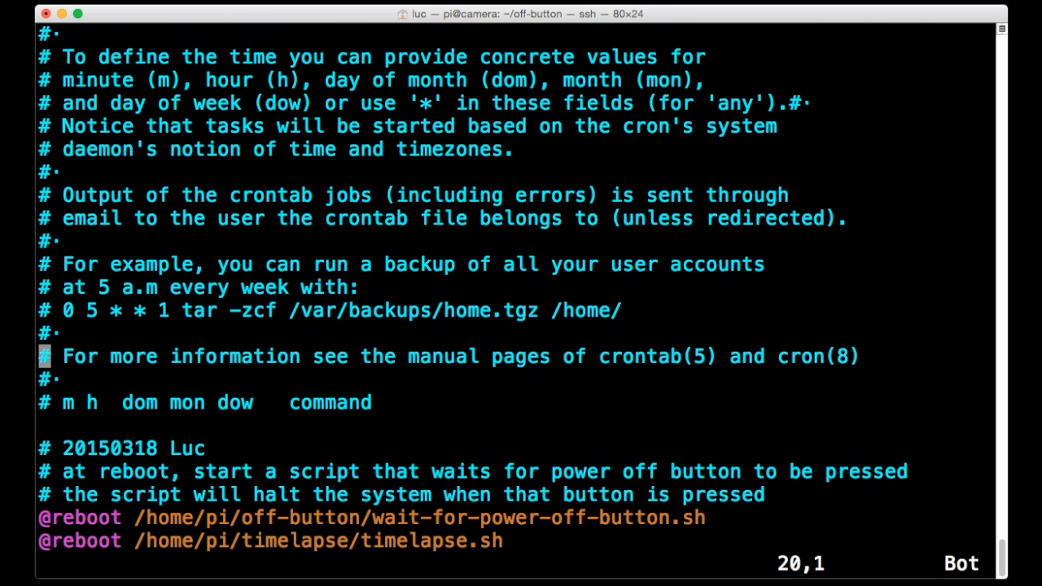